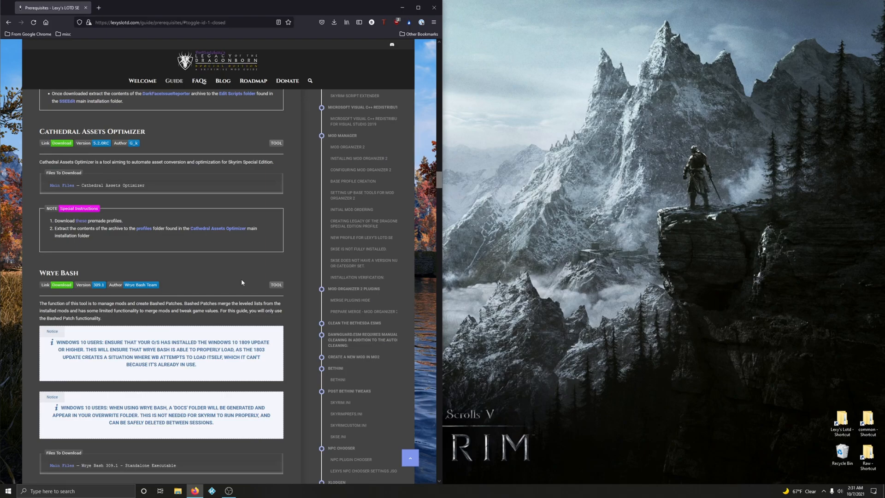
mouse_move(227, 280)
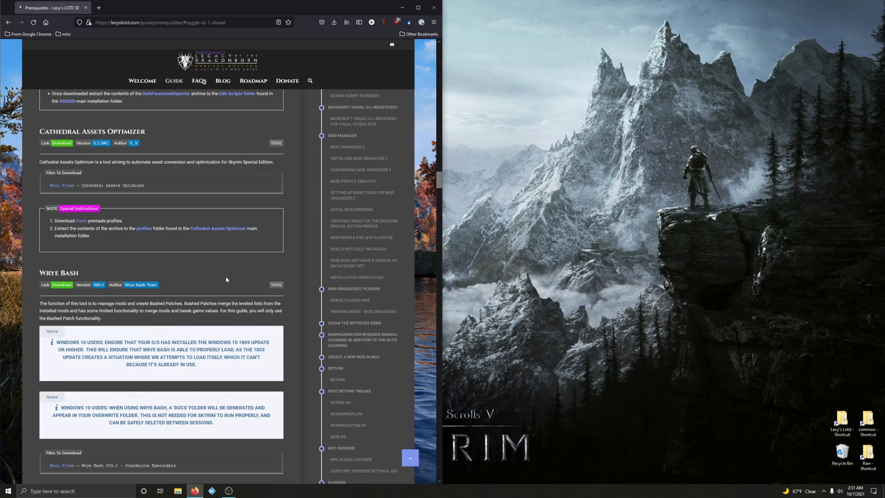
mouse_move(162, 215)
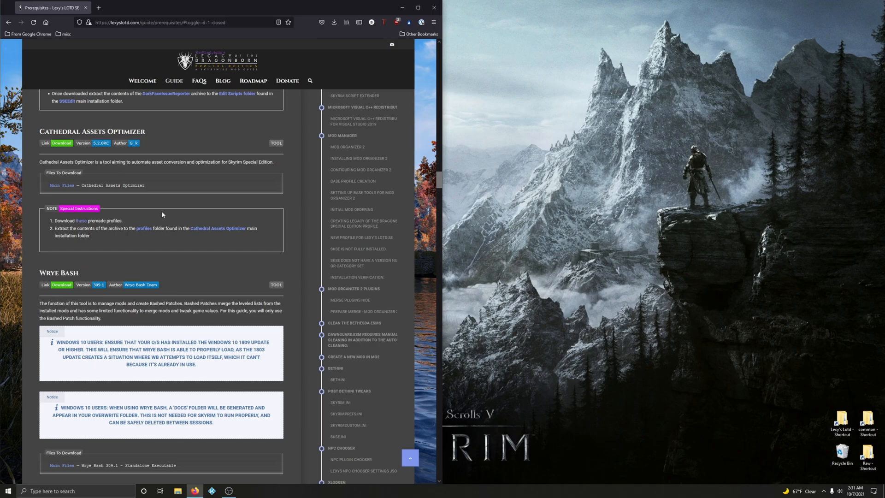
- Reach the Cathedral Assets Optimizer Nexus page and check the required version on the guide
scroll("down", 3)
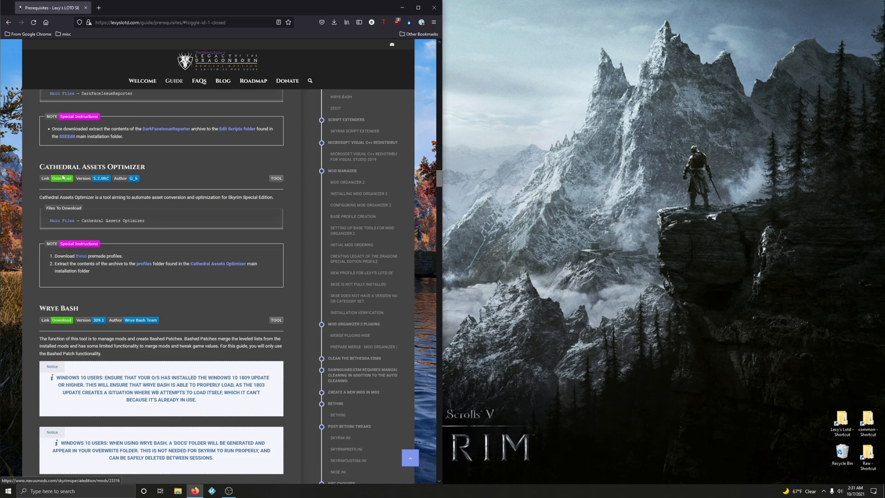
left_click(61, 178)
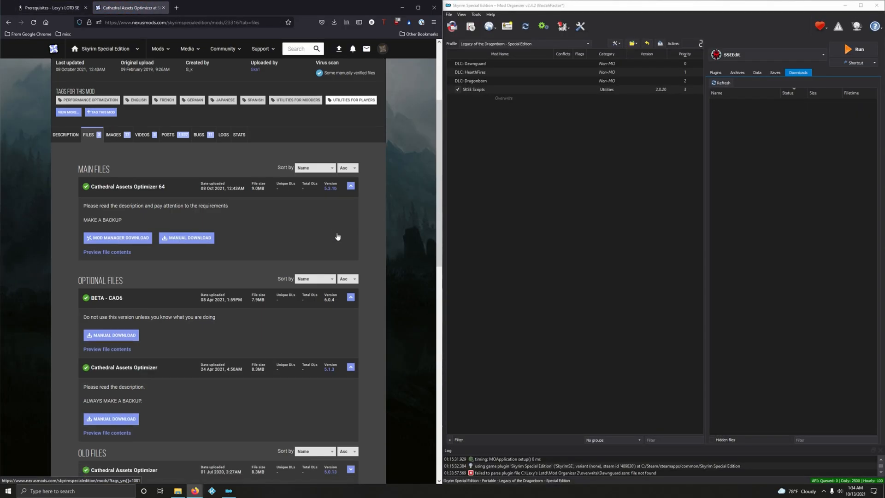
left_click(50, 7)
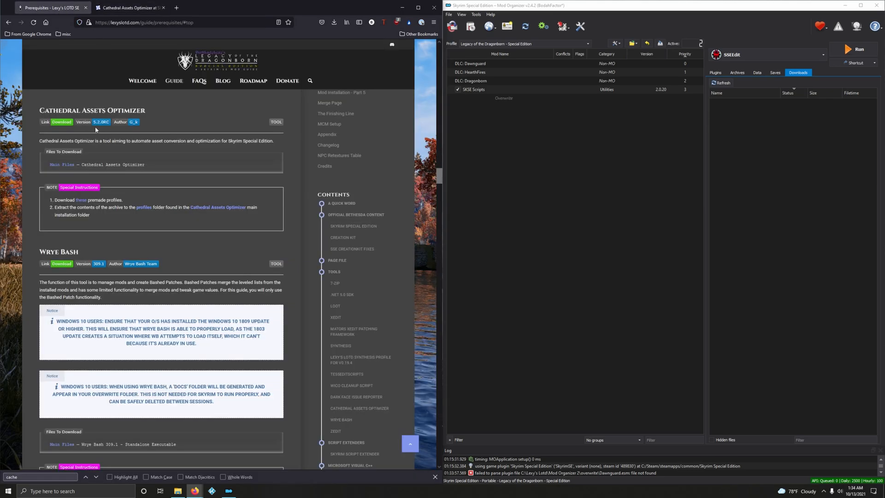
mouse_move(105, 127)
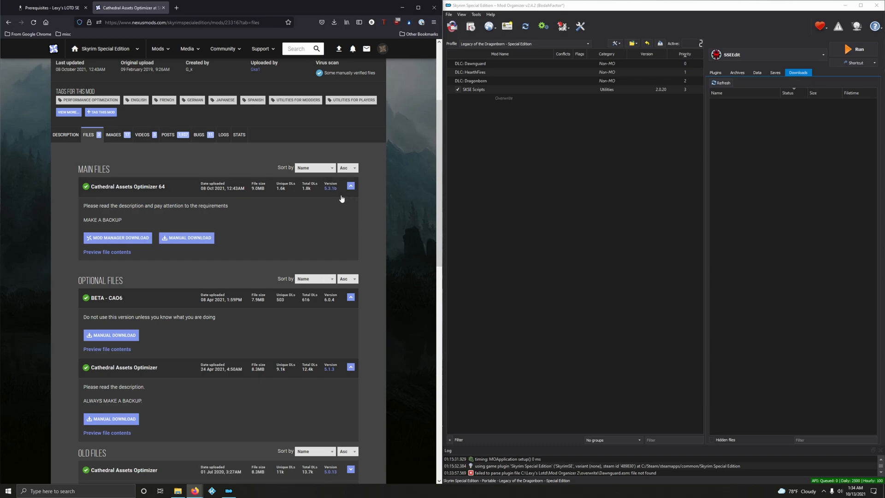
- Start a manual download of Cathedral Assets Optimizer 64 5.2.0RC from Old Files
scroll("down", 3)
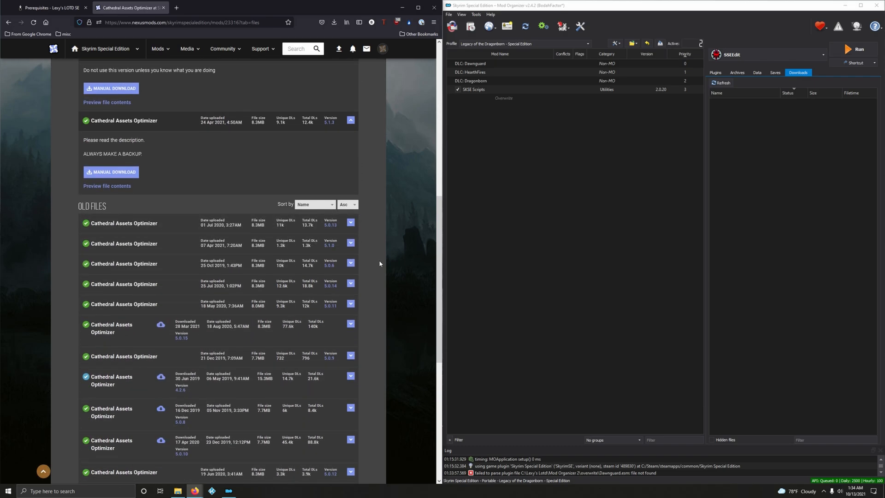
scroll("down", 3)
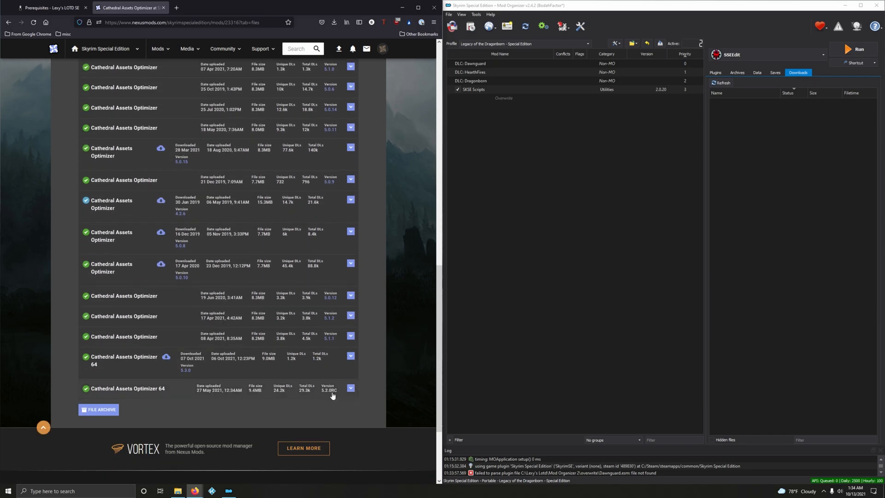
left_click(350, 388)
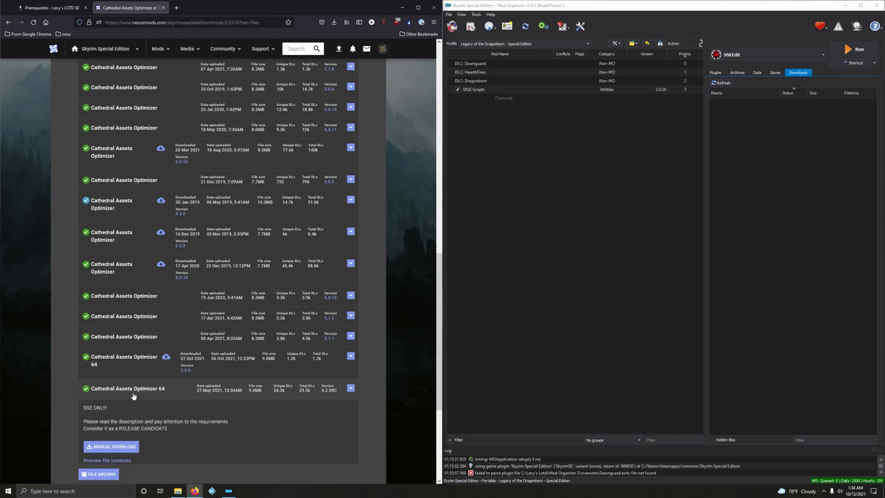
left_click(111, 446)
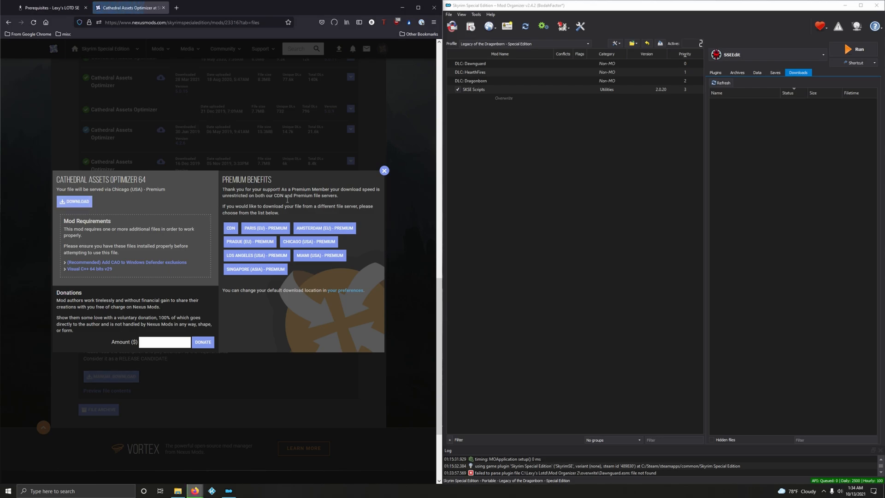
left_click(384, 171)
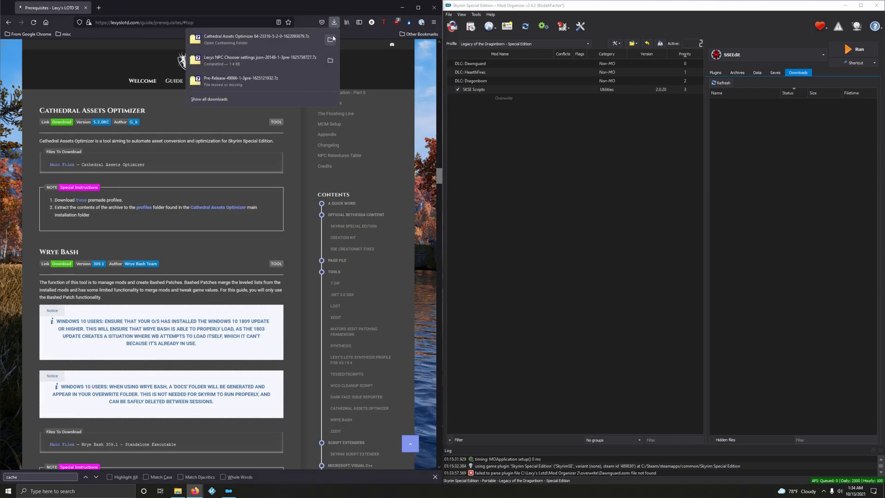
- Create a Cathedral Assets Optimizer folder in C:\Lexy's Lotd with the archive open in 7-Zip
left_click(330, 39)
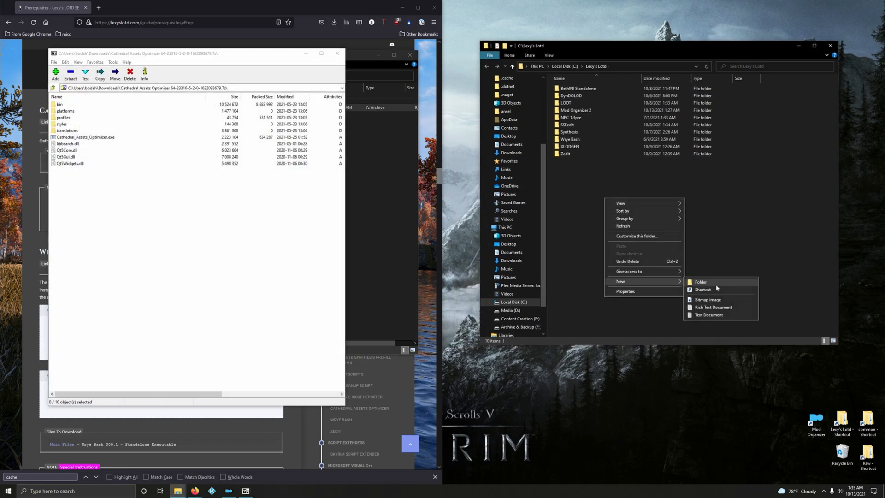
left_click(700, 282)
type("Cathedral Assets O")
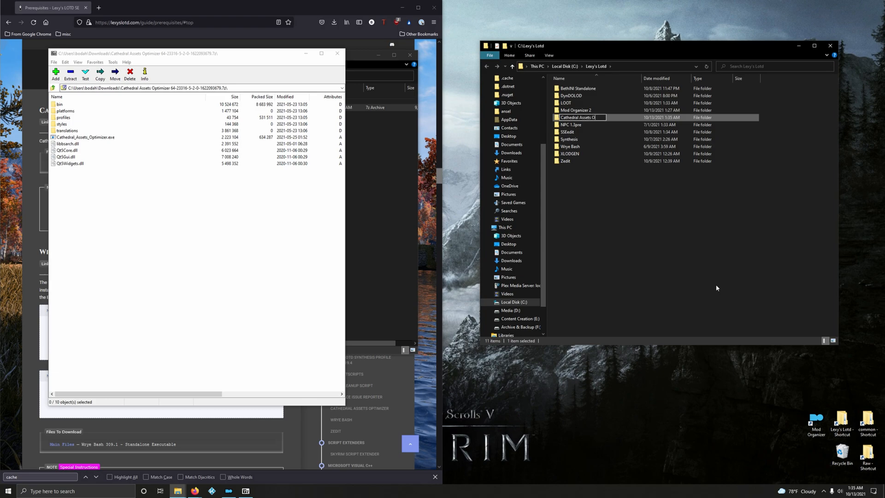
key("Enter")
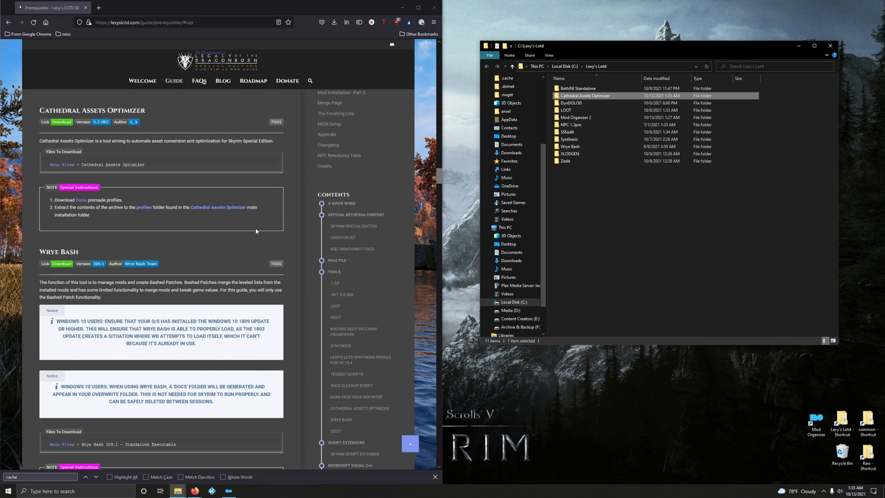
mouse_move(265, 205)
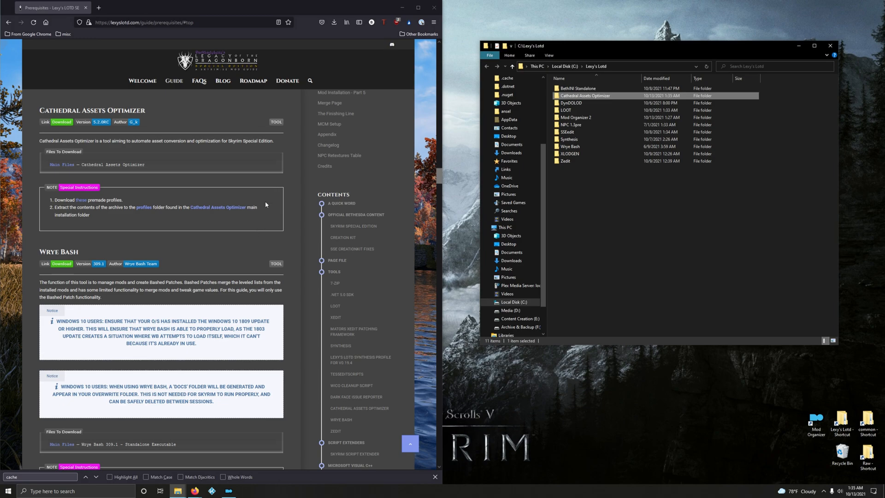
mouse_move(81, 202)
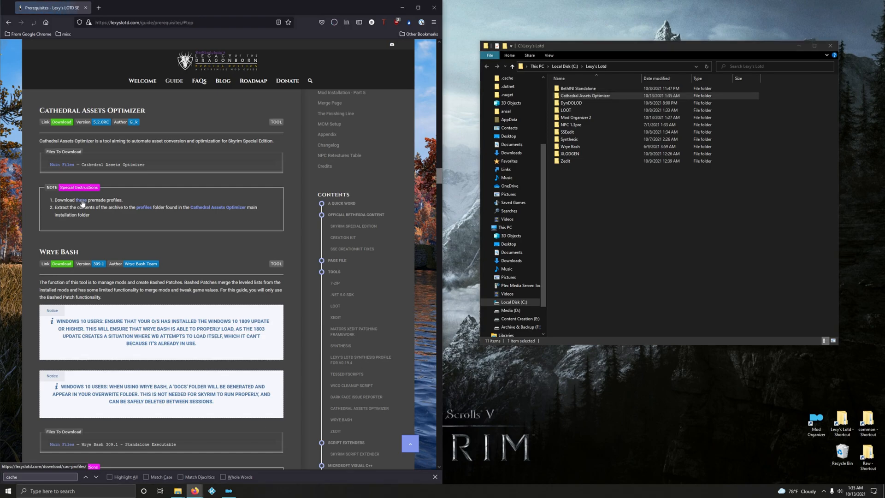
- Download the premade Lexy's profiles archive and extract it into the profiles folder
left_click(334, 22)
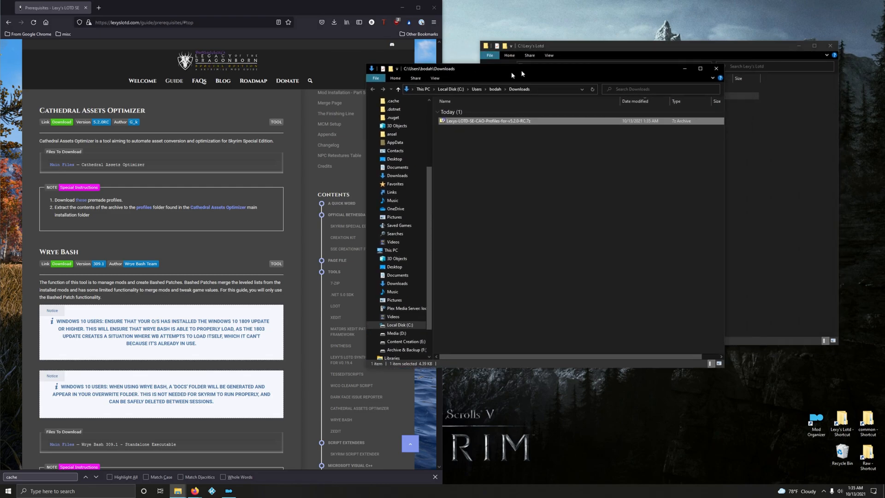
double_click(487, 121)
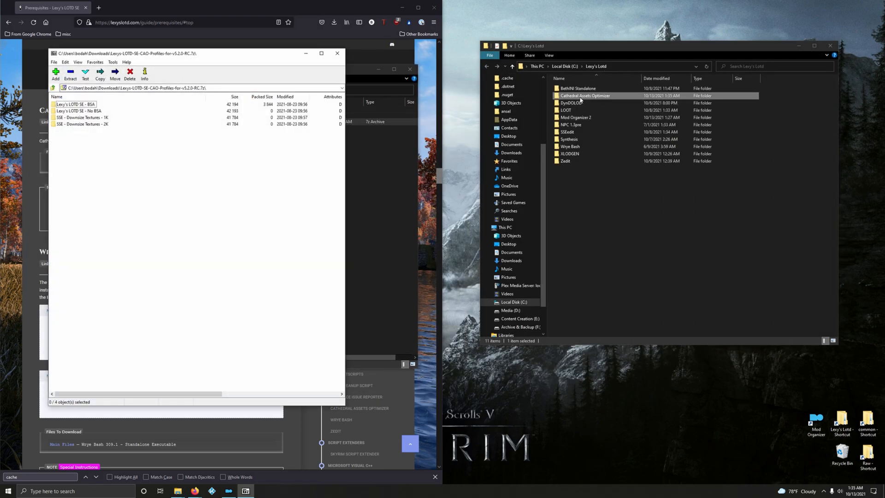
double_click(584, 95)
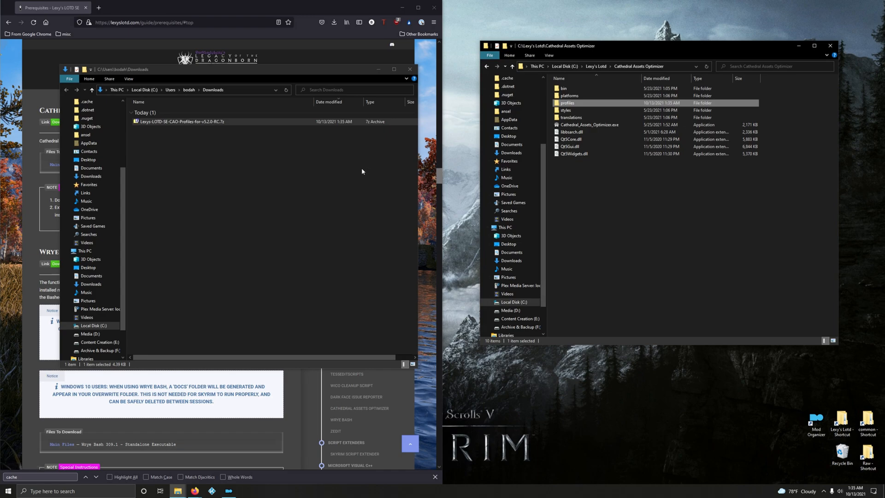
mouse_move(276, 155)
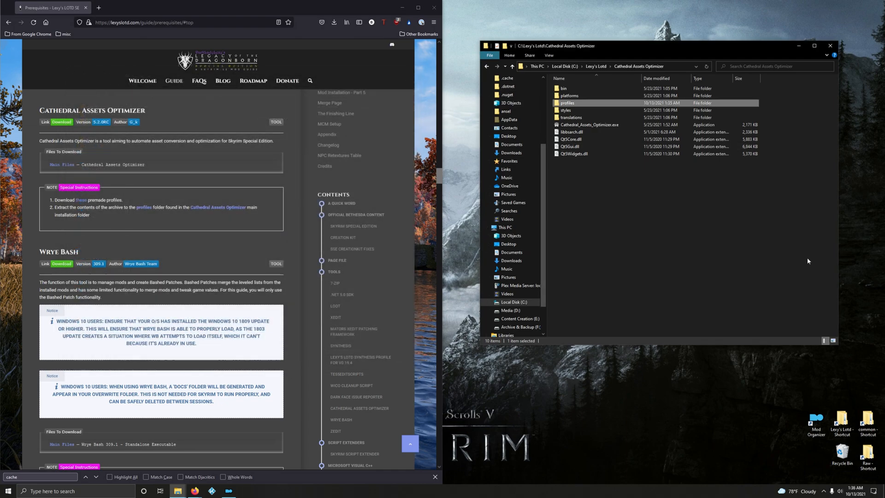
mouse_move(783, 266)
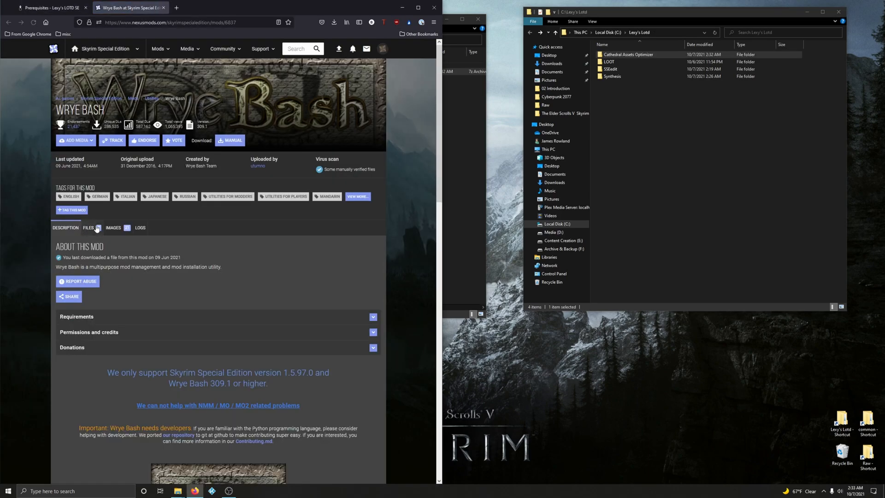
- Manually download Wrye Bash 309.1 - Standalone Executable from the Files list
left_click(89, 227)
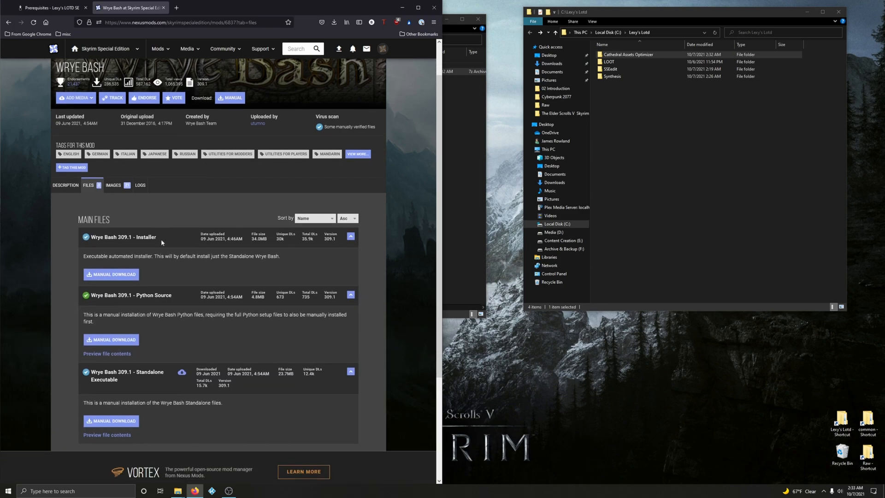
scroll("down", 3)
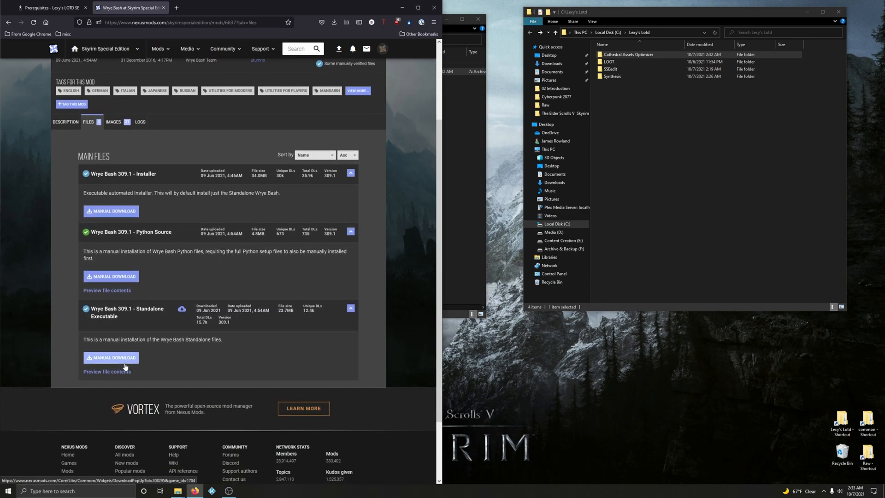
left_click(112, 358)
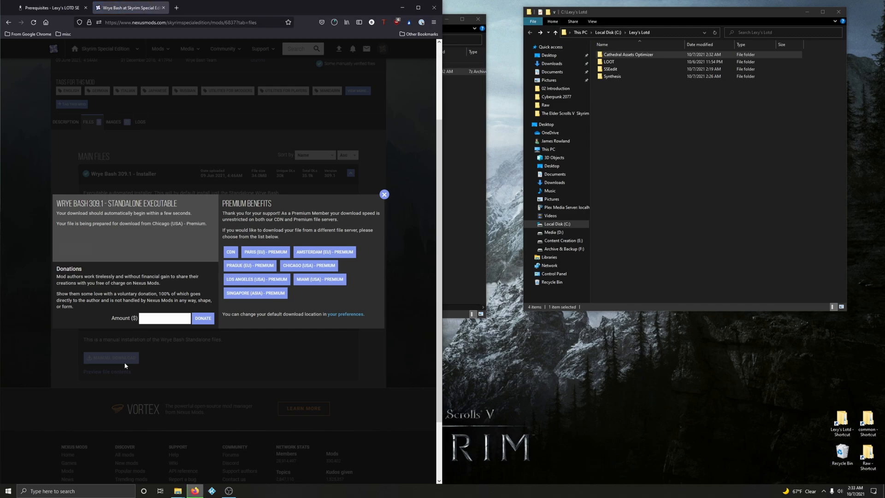
left_click(384, 194)
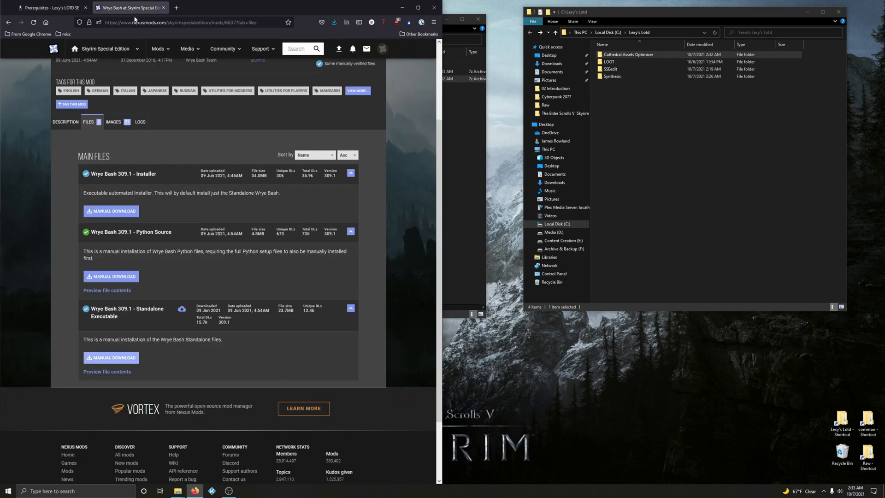
- Extract the Wrye Bash standalone archive into C:\Lexy's Lotd and enter the new Wrye Bash folder
left_click(335, 22)
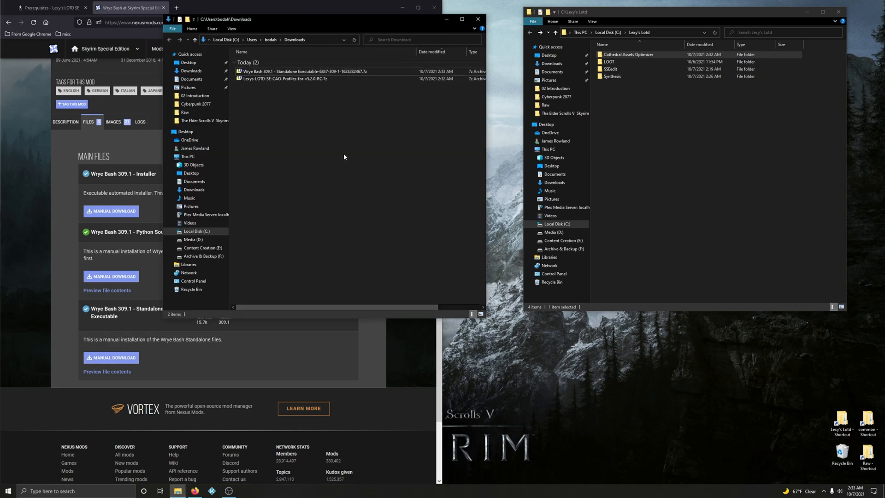
double_click(303, 71)
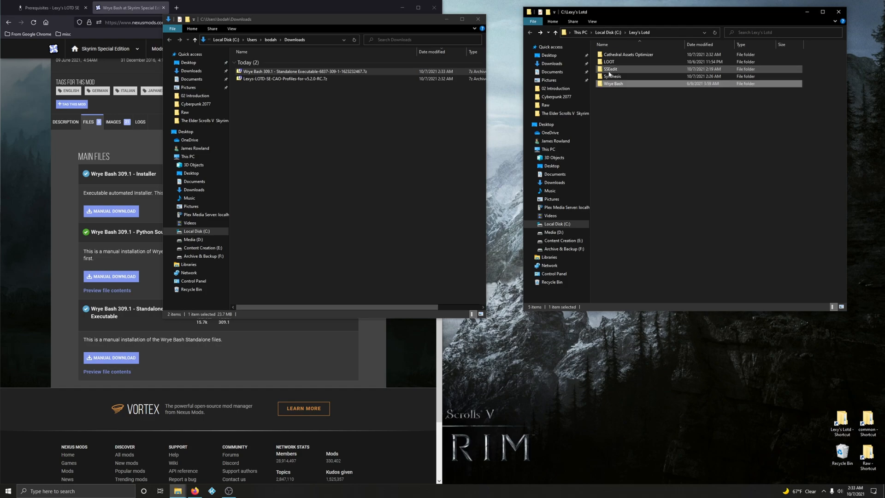
left_click(614, 84)
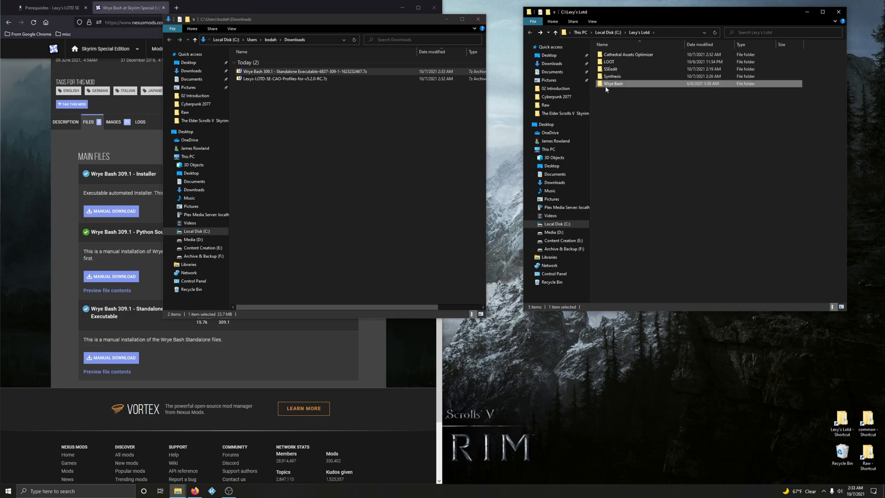
double_click(614, 83)
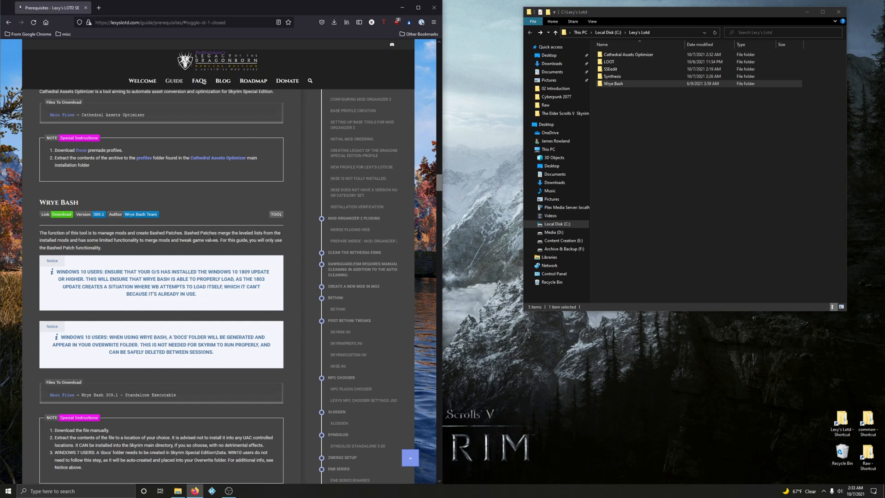
scroll("down", 3)
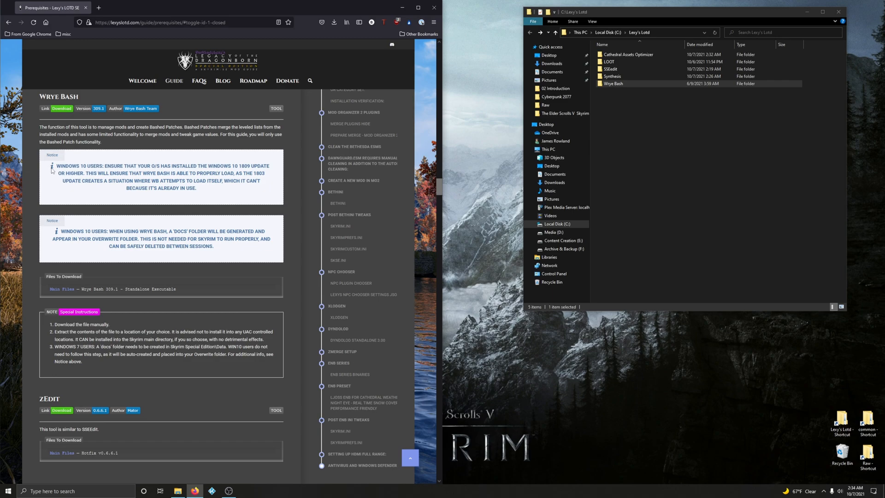
left_click_drag(54, 165, 195, 189)
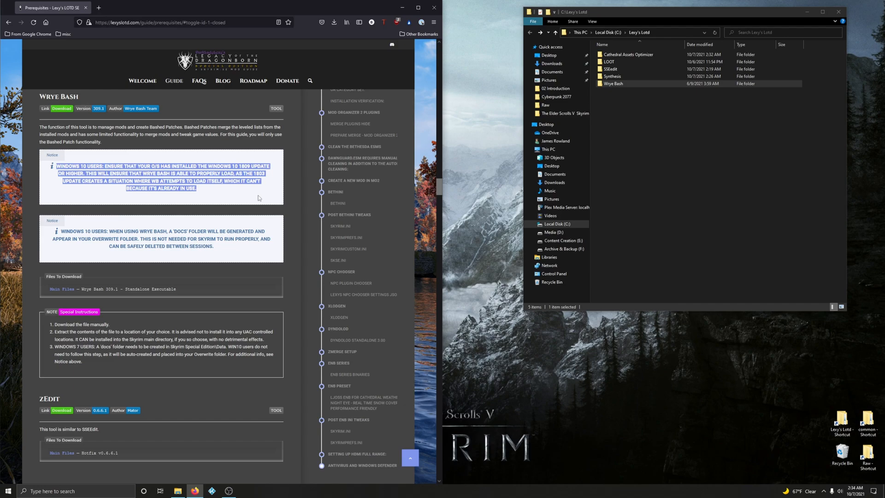
scroll("down", 3)
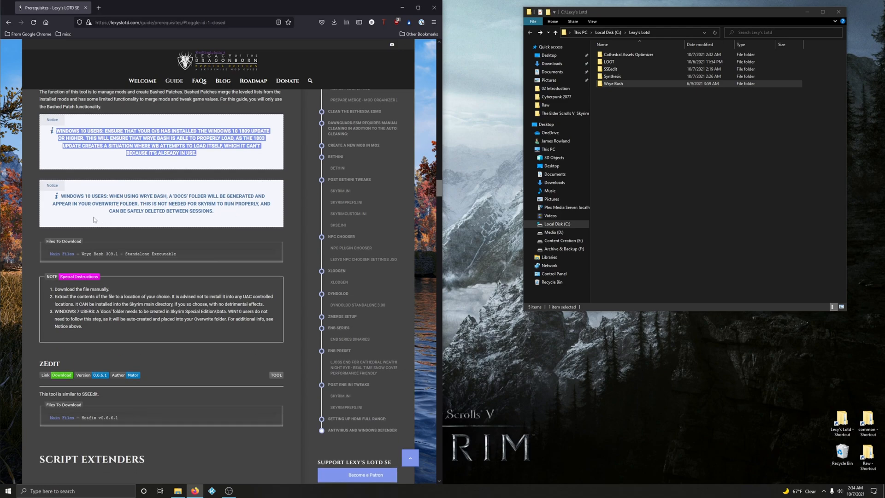
mouse_move(229, 212)
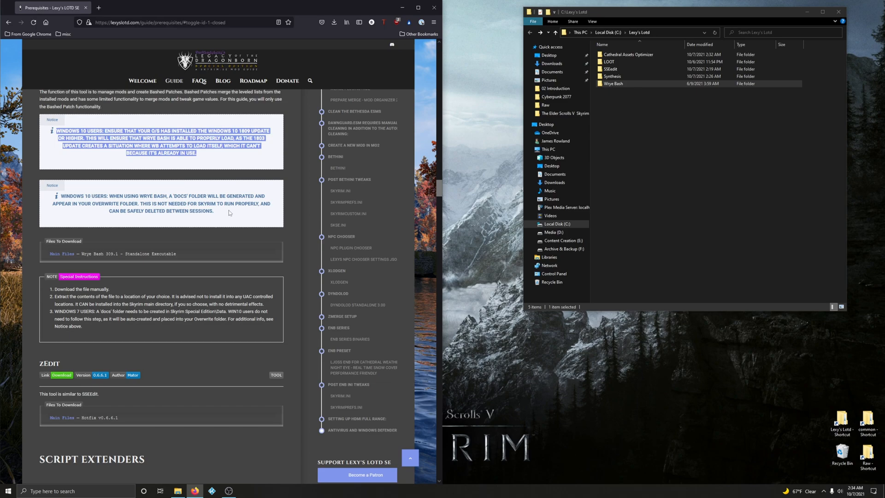
mouse_move(166, 227)
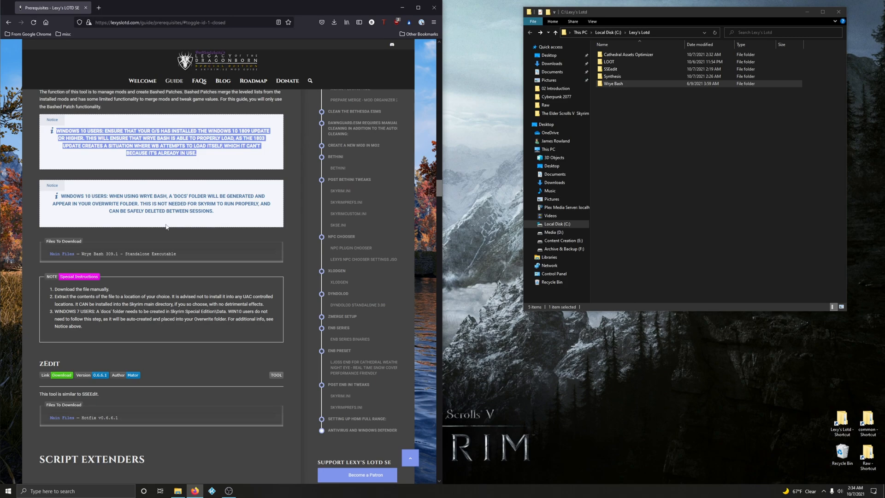
mouse_move(96, 216)
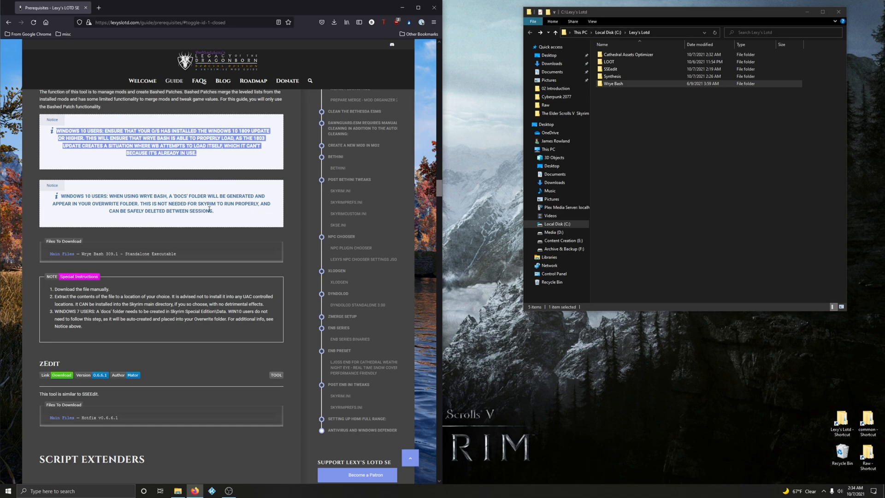
scroll("down", 3)
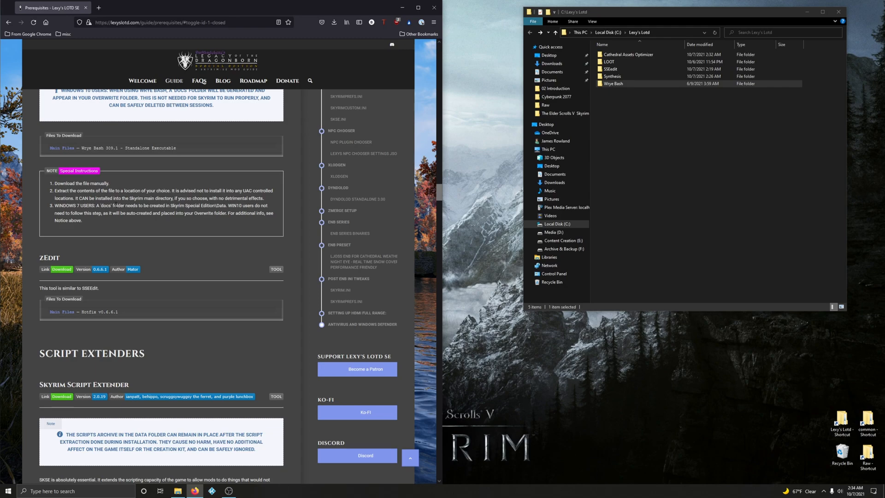
mouse_move(754, 433)
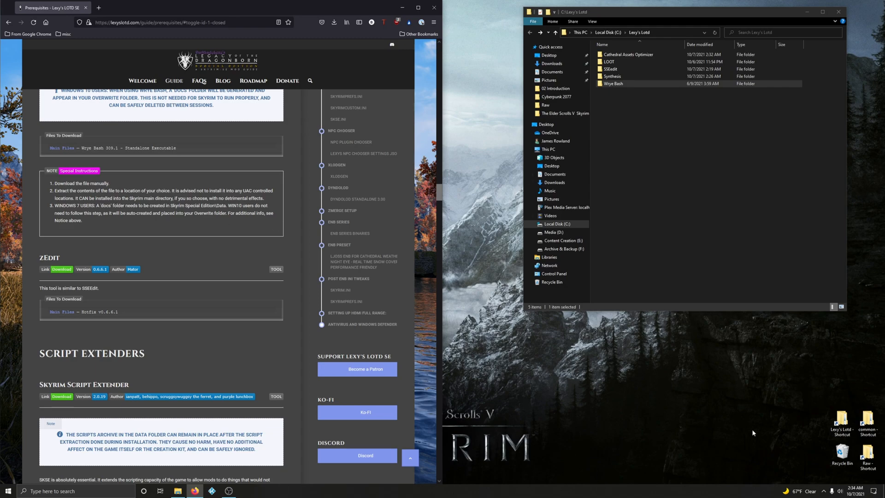
mouse_move(766, 409)
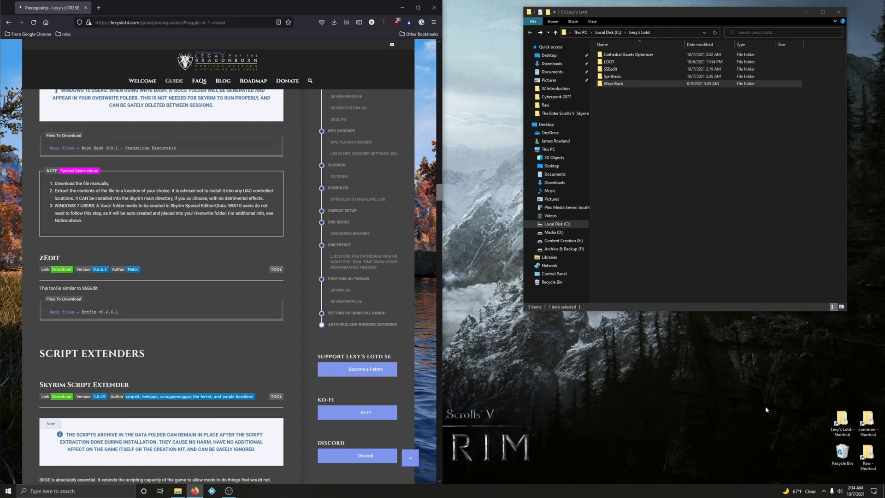
mouse_move(780, 382)
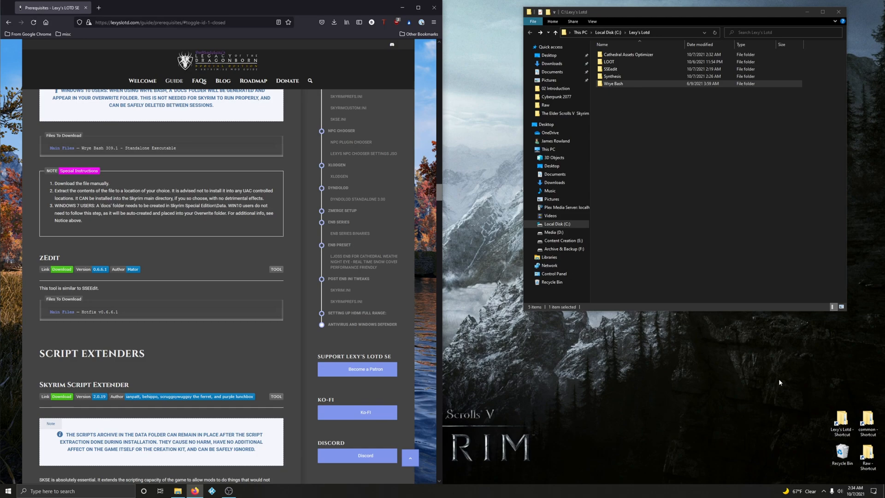
- Create a folder named docs inside Skyrim Special Edition\Data
left_click(867, 424)
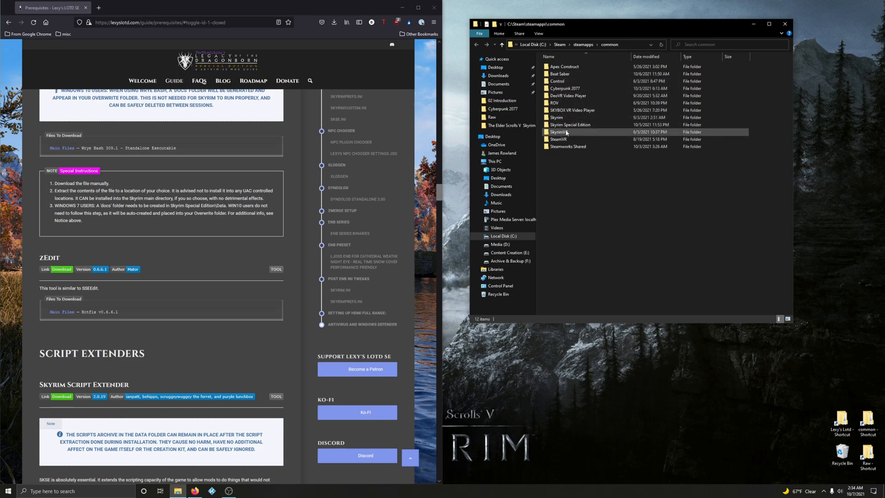
double_click(571, 132)
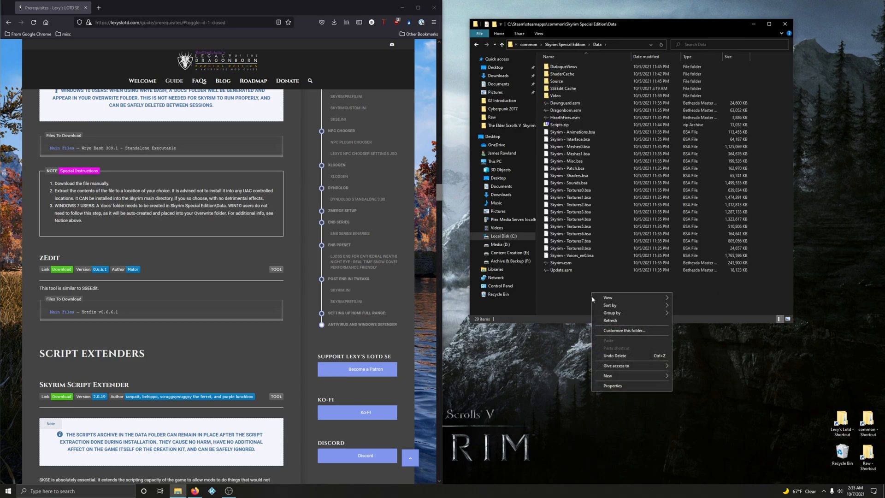
left_click(607, 375)
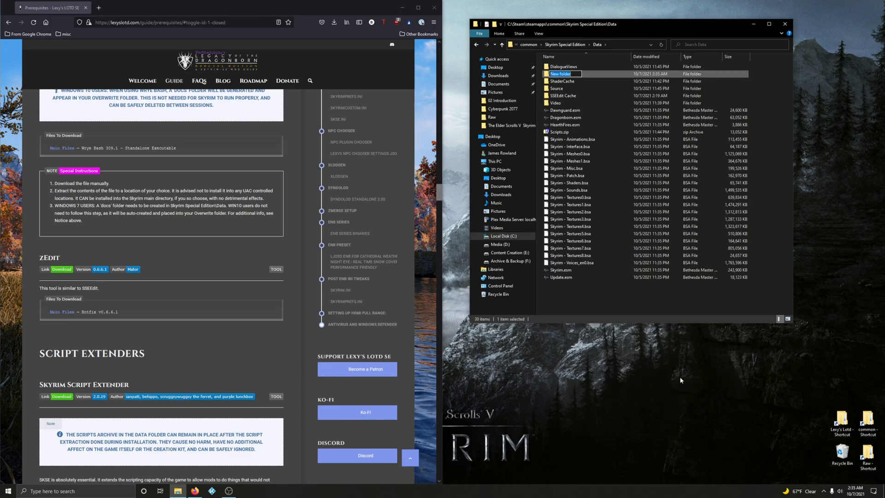
type("docs")
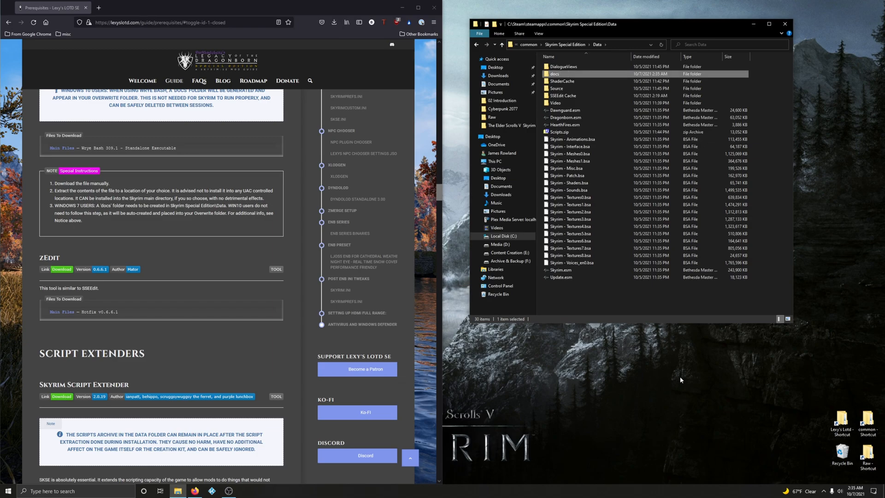
mouse_move(814, 61)
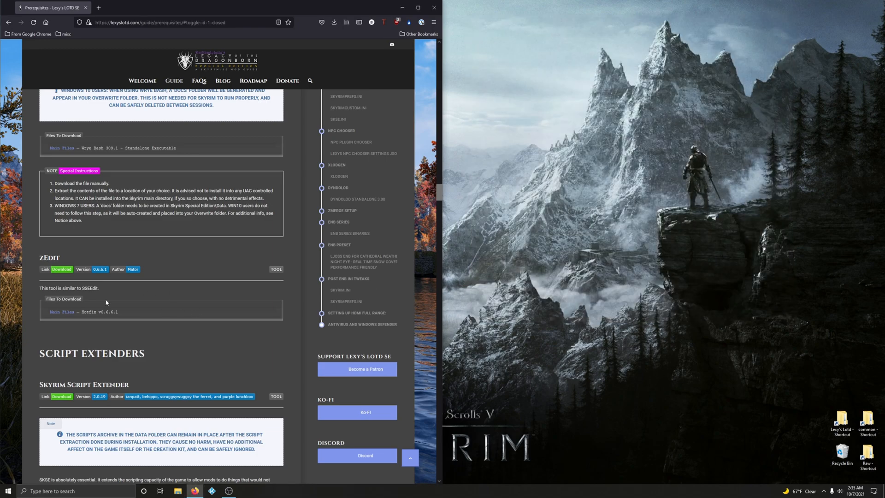
mouse_move(127, 306)
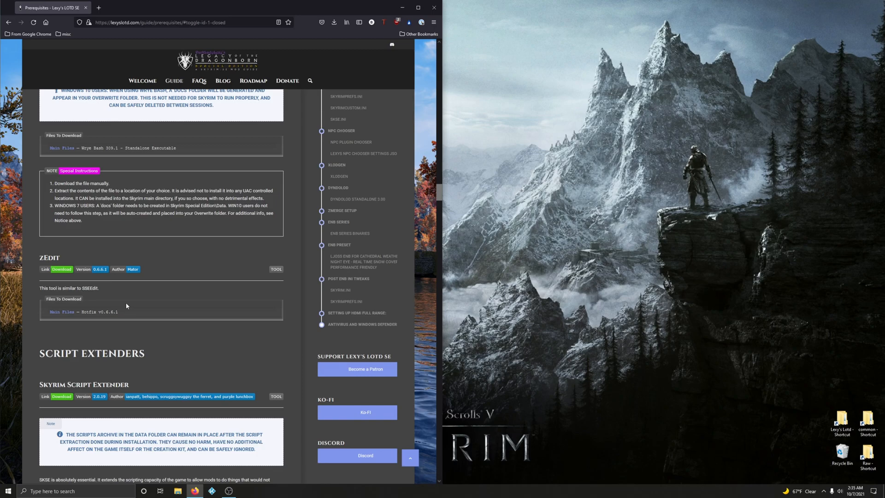
mouse_move(61, 269)
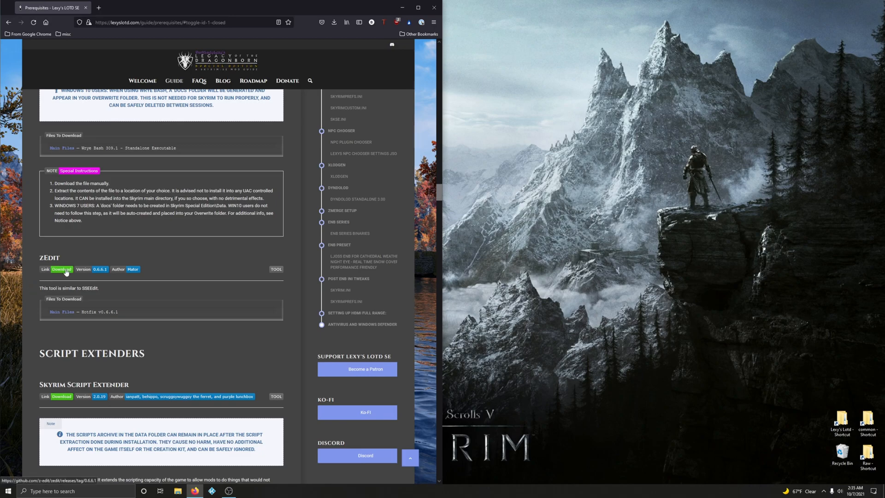
- Reach the zEdit Hotfix v0.6.6.1 GitHub release page from the guide's Download badge
left_click(61, 269)
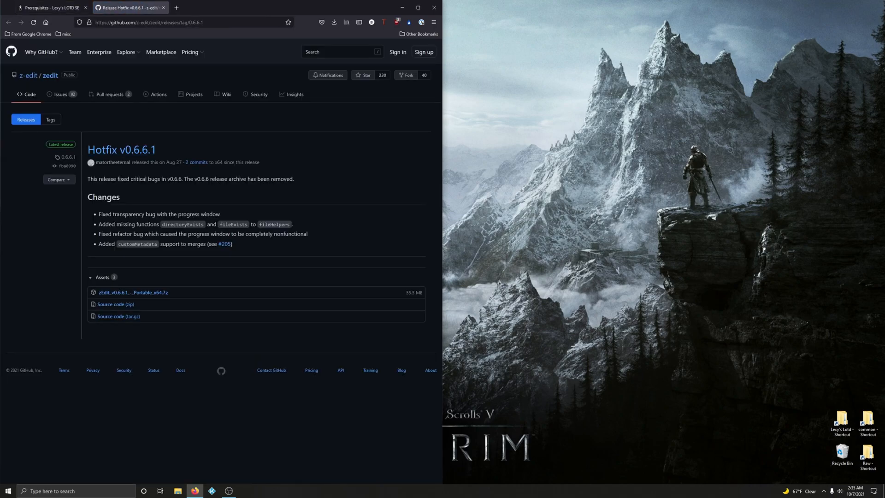
mouse_move(133, 293)
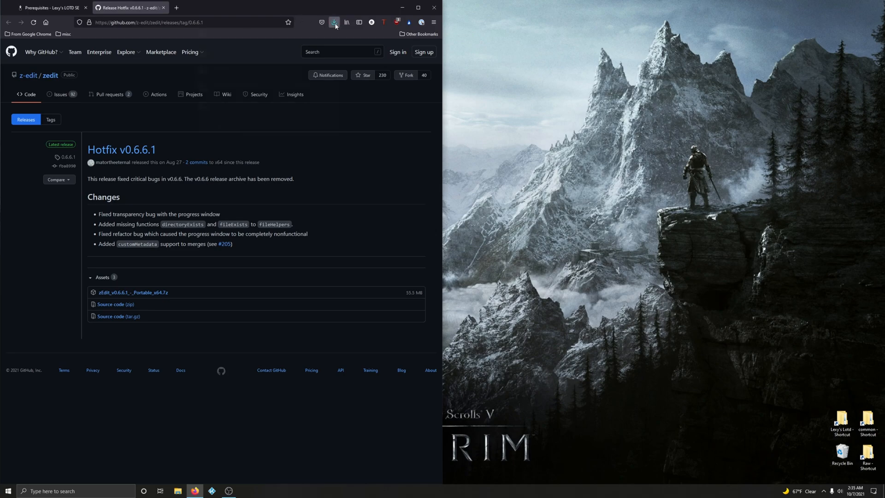
- Extract all files of the zEdit portable archive into a new zEdit folder in C:\Lexy's Lotd
left_click(334, 22)
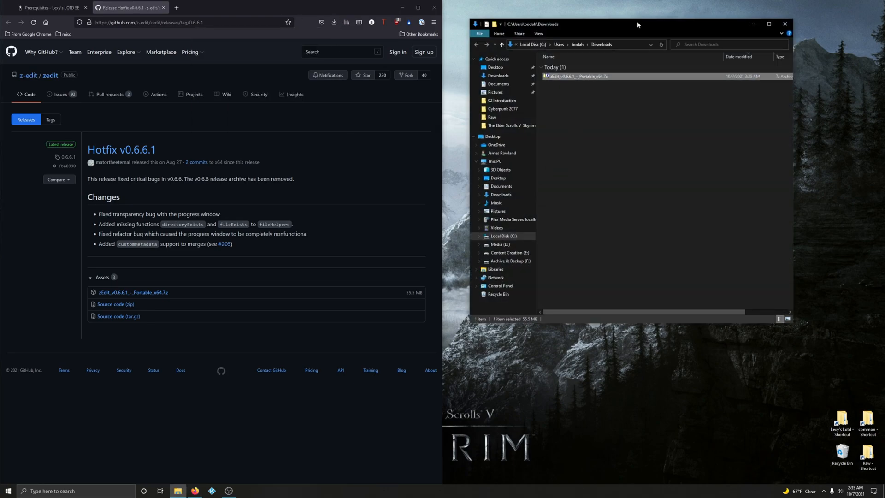
left_click_drag(637, 24, 187, 43)
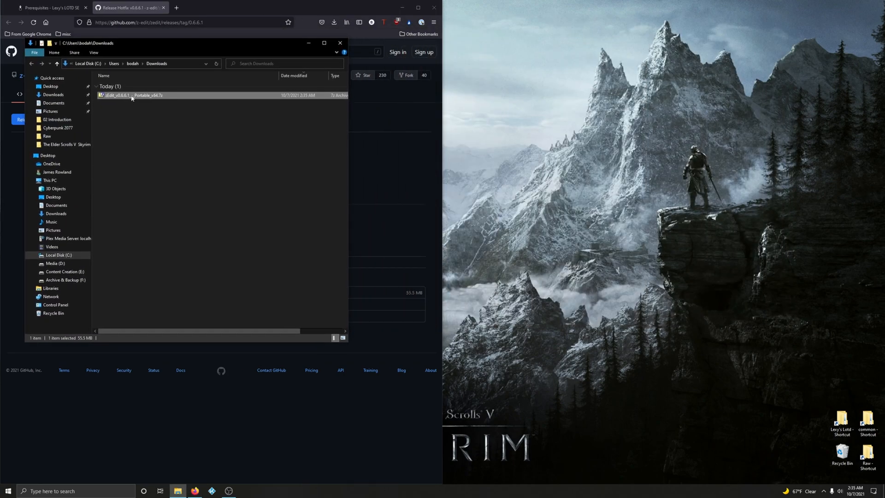
double_click(132, 95)
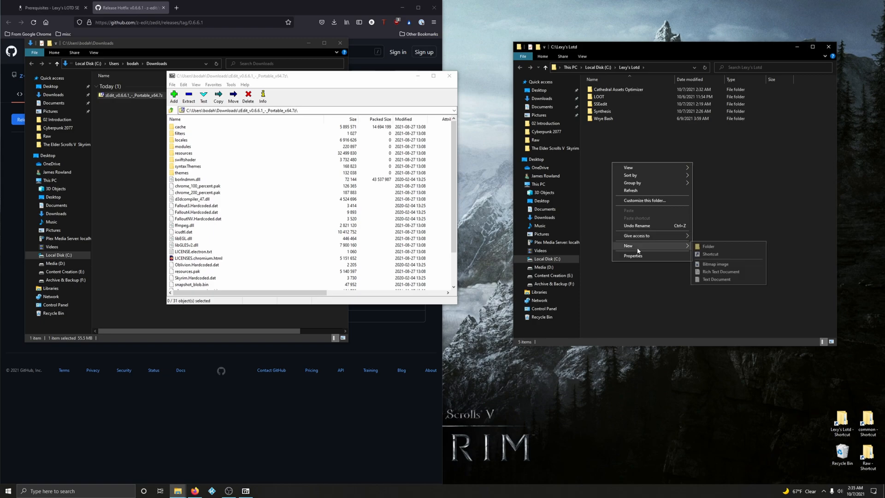
left_click(708, 247)
type("Zedit")
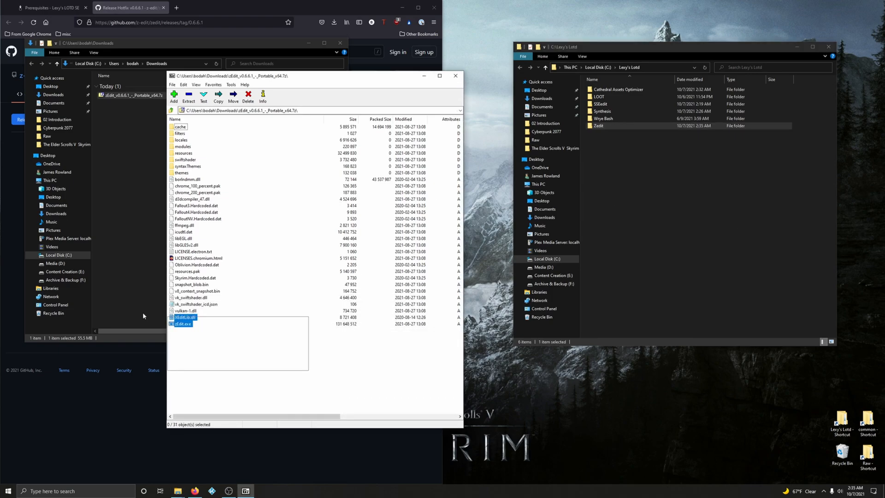
key("ctrl+a")
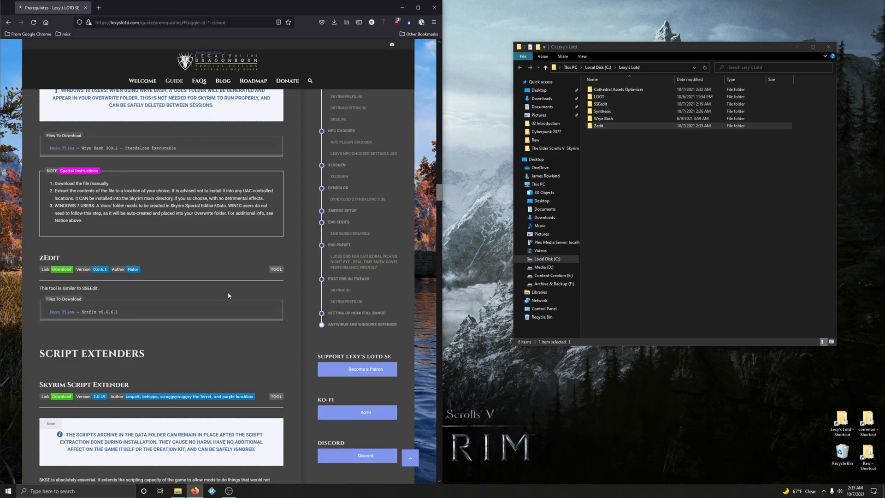
scroll("down", 3)
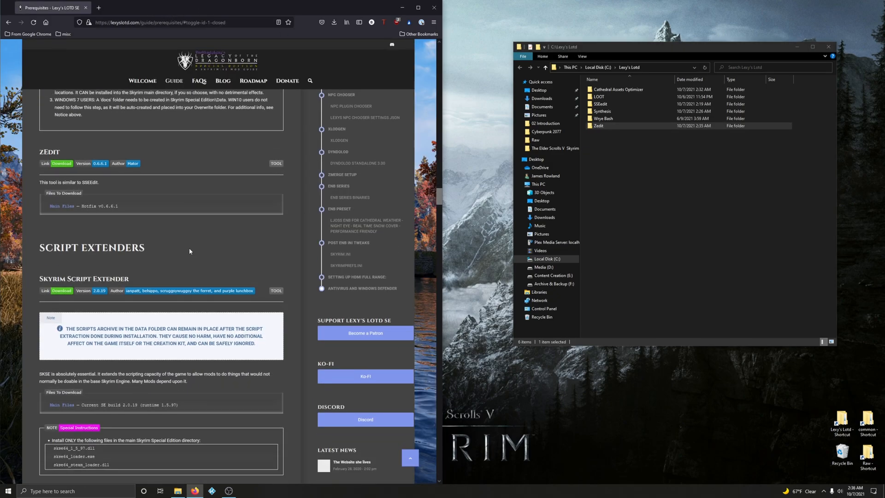
scroll("down", 3)
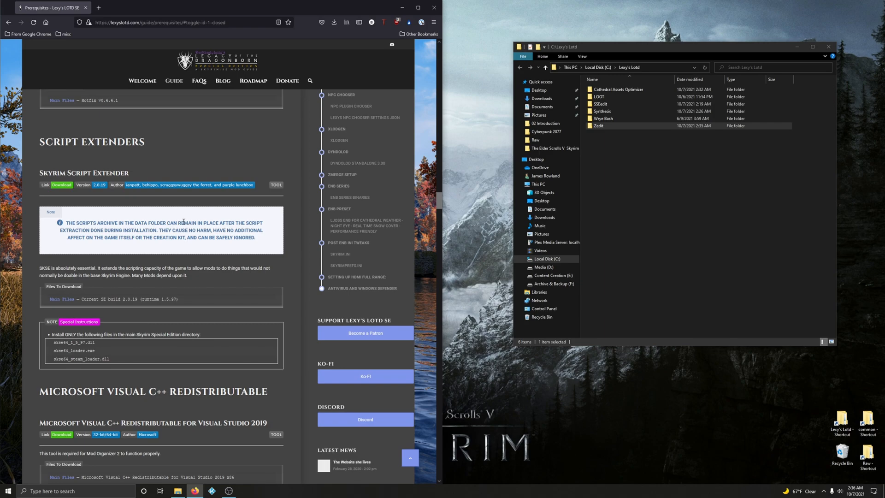
mouse_move(282, 219)
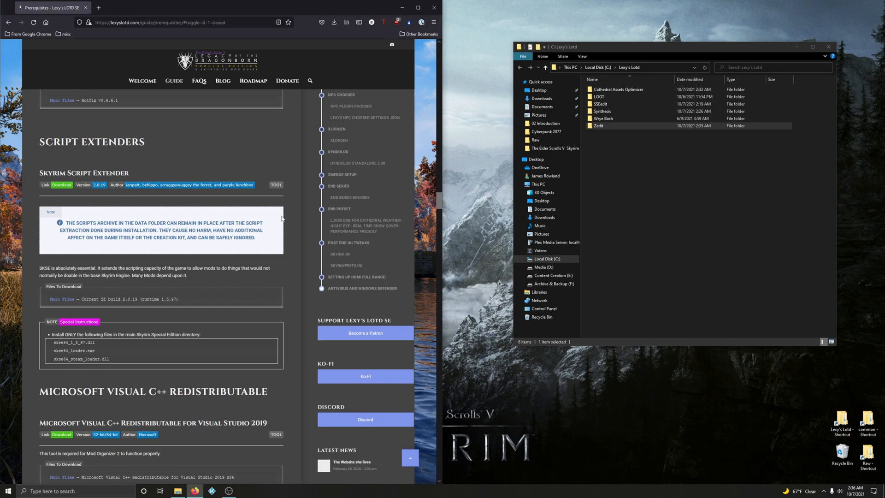